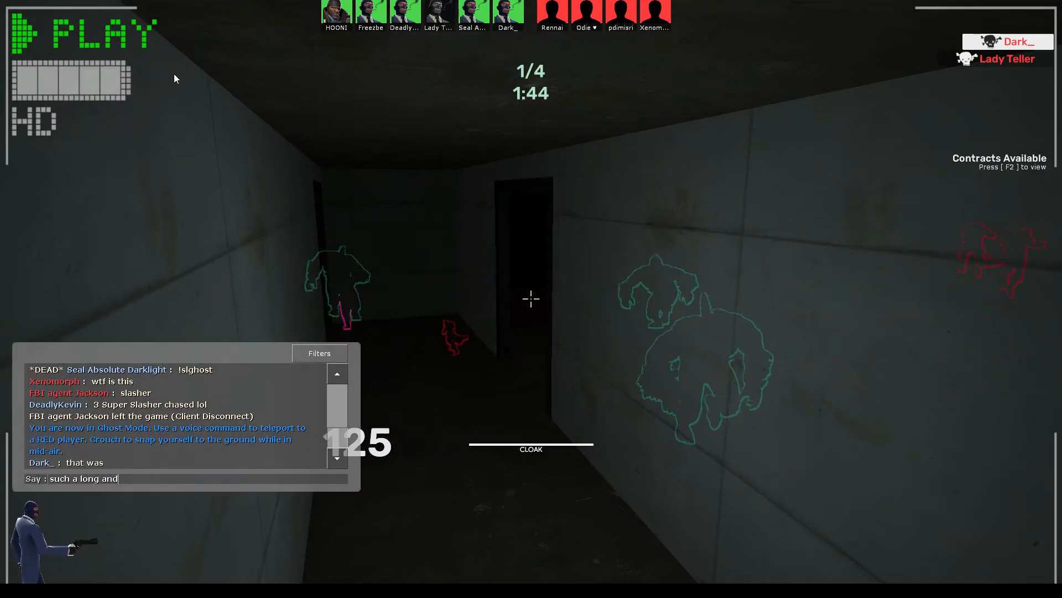
Post chat messages about the painful chase and the explosion sounds while drifting as a ghost.
text(painful chase)
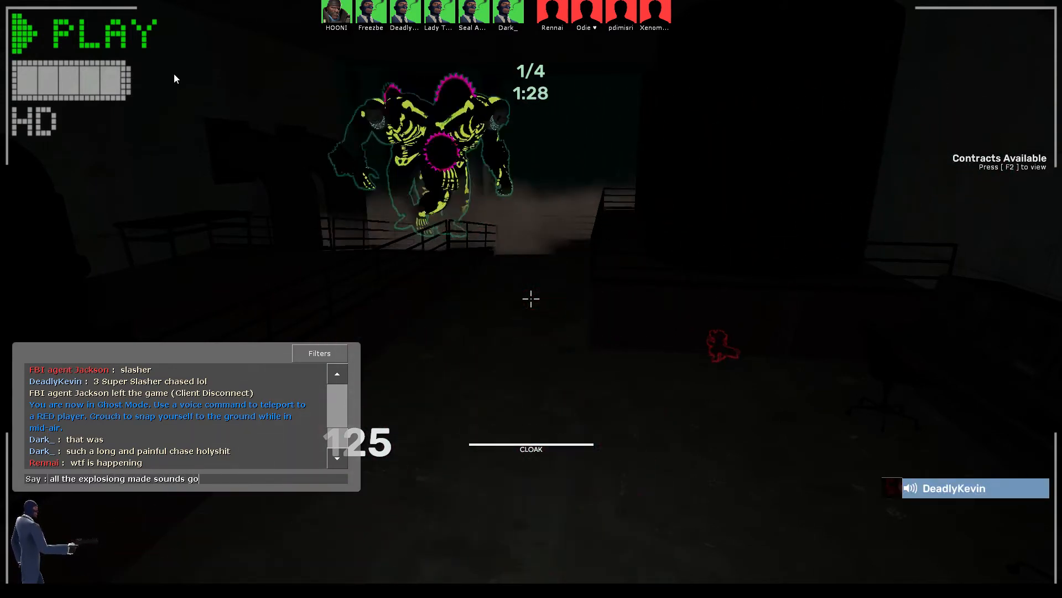
key(enter)
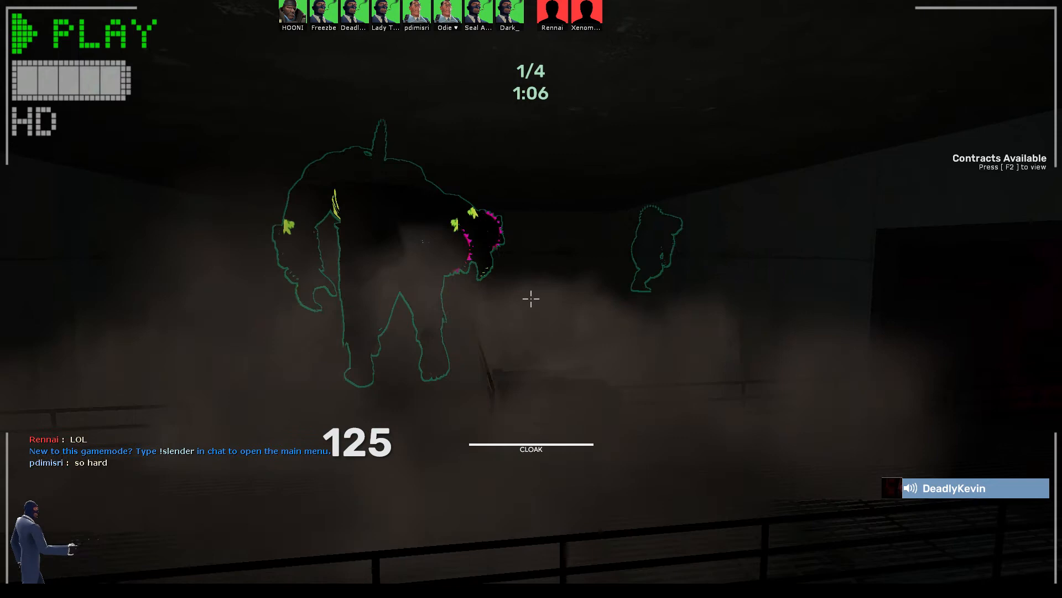
Send 'this was way better than triple hoovy', then start a message 'drop down back th…'.
text(this was way)
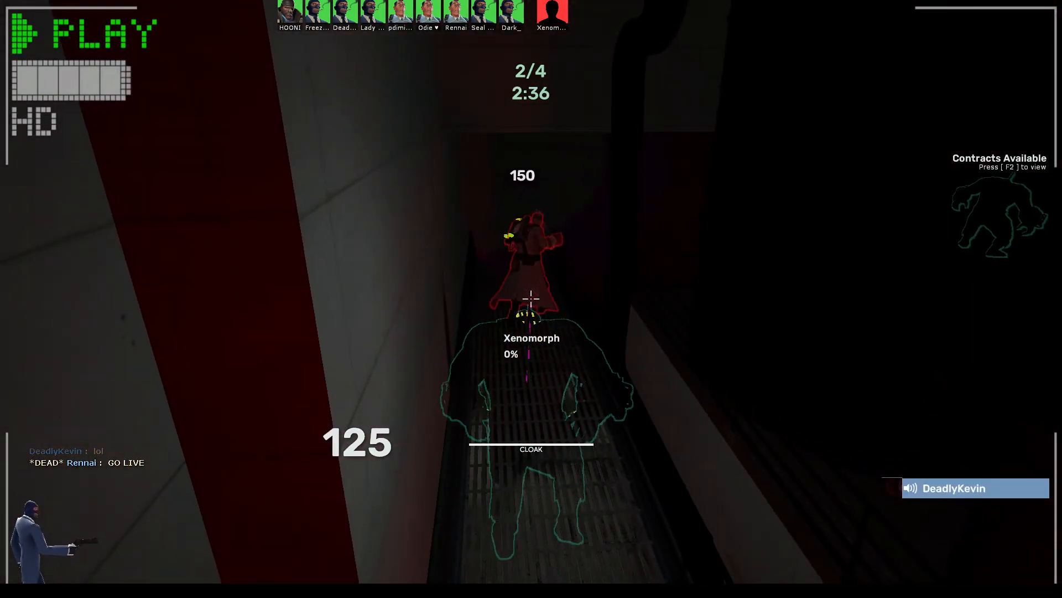
key(y)
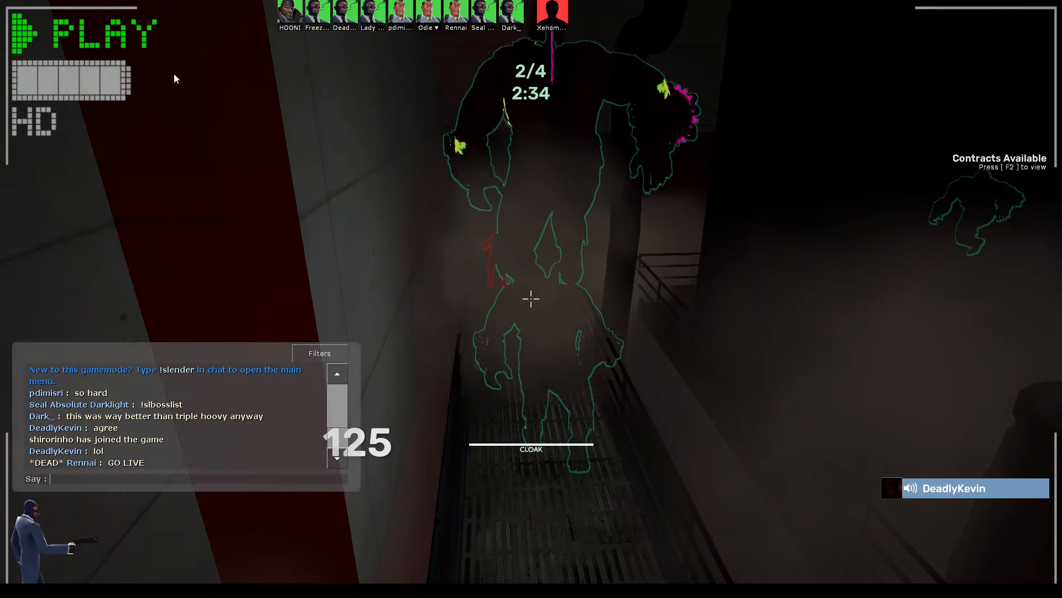
text(drop down back th)
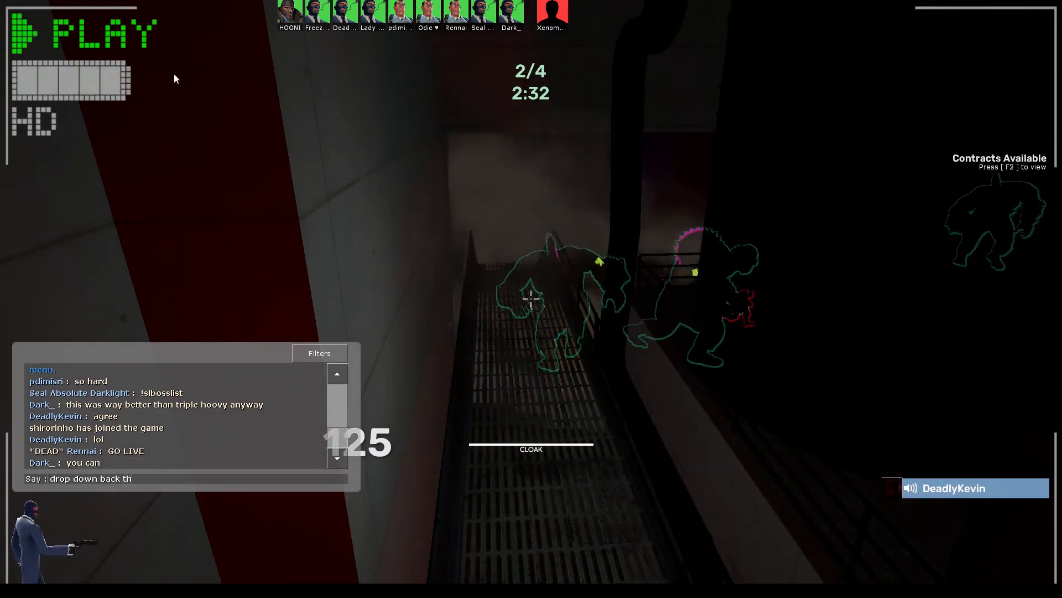